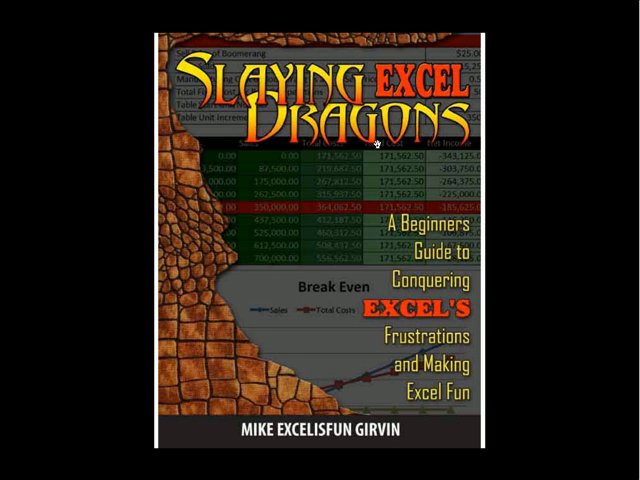
{"action": "mouse_move", "coordinate": [360, 72]}
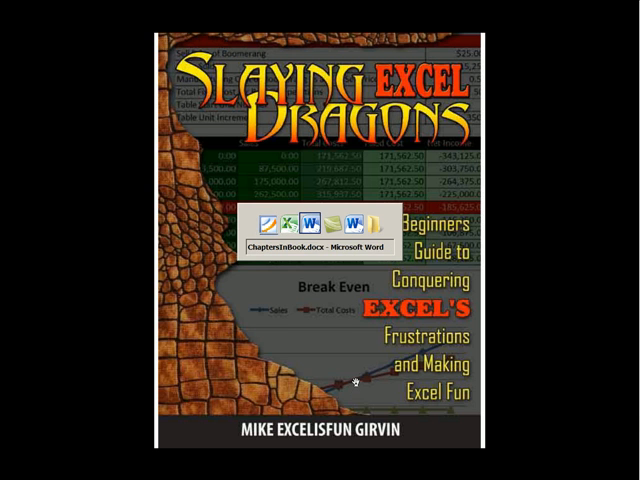
{"action": "left_click", "coordinate": [325, 225]}
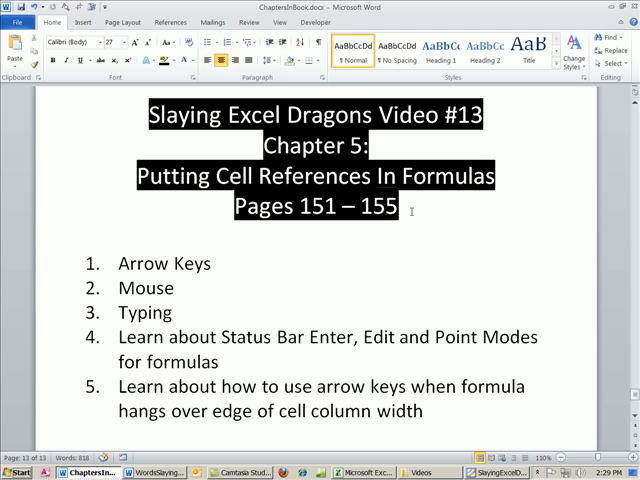
{"action": "mouse_move", "coordinate": [378, 293]}
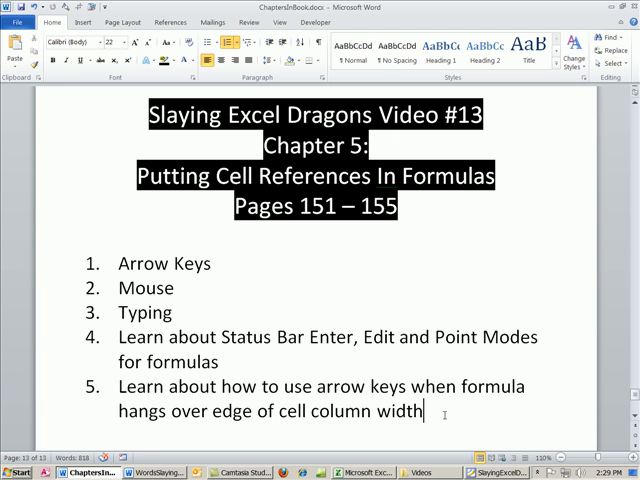
{"action": "left_click", "coordinate": [346, 473]}
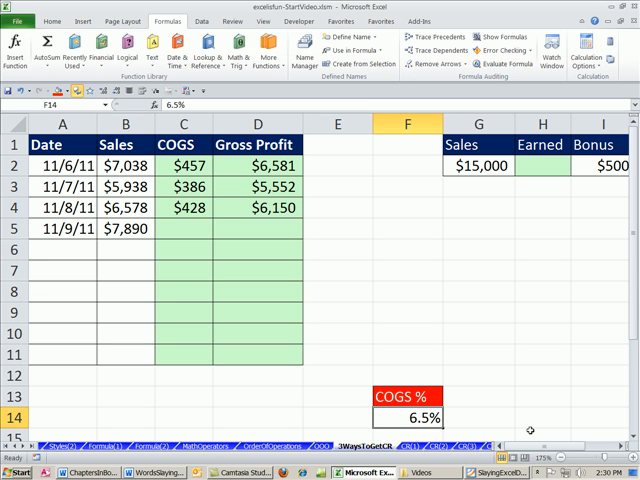
{"action": "mouse_move", "coordinate": [450, 418]}
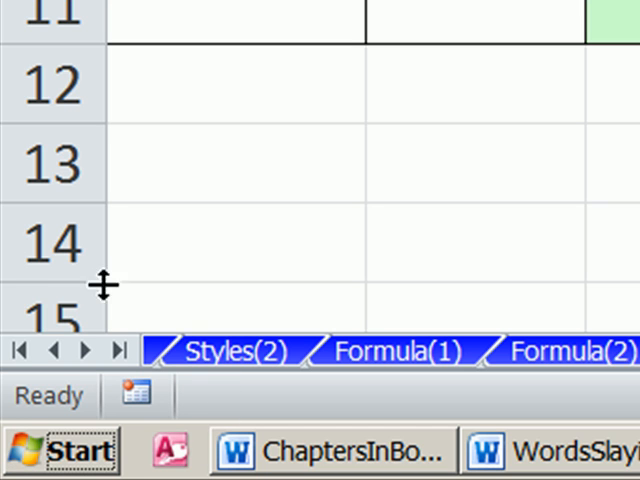
{"action": "mouse_move", "coordinate": [5, 290]}
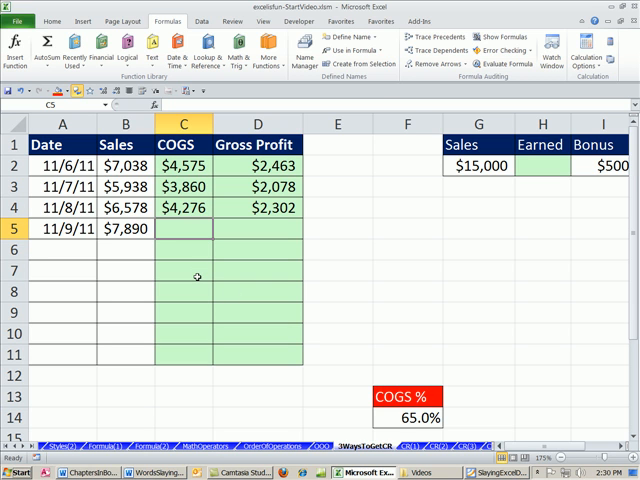
Step: Build the C5 formula =B5*F14, multiplying 11/9/11 sales by the 65% COGS rate
{"action": "type", "text": "=B5"}
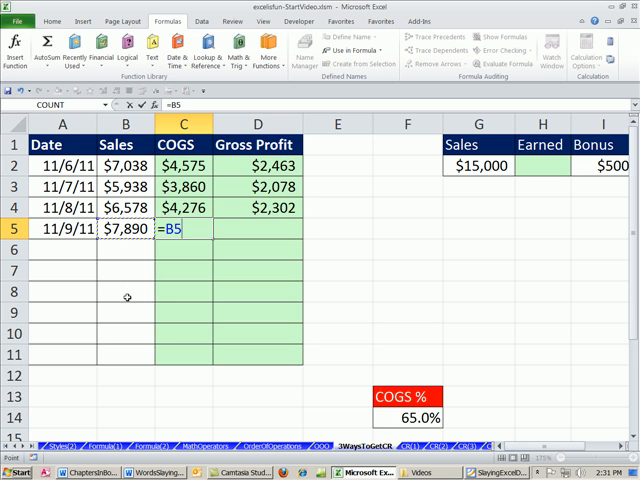
{"action": "mouse_move", "coordinate": [108, 251]}
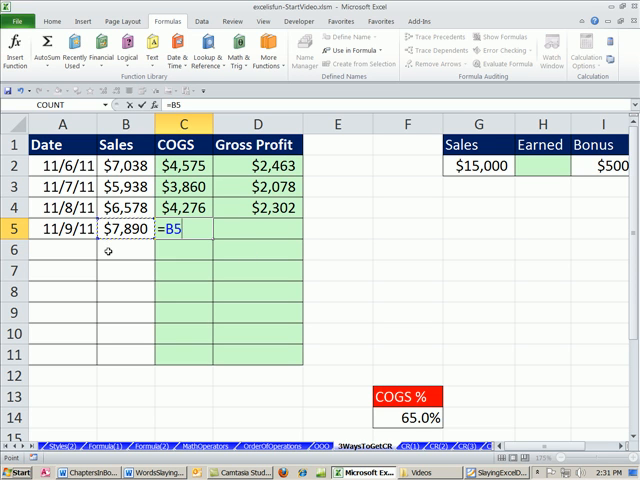
{"action": "mouse_move", "coordinate": [168, 283]}
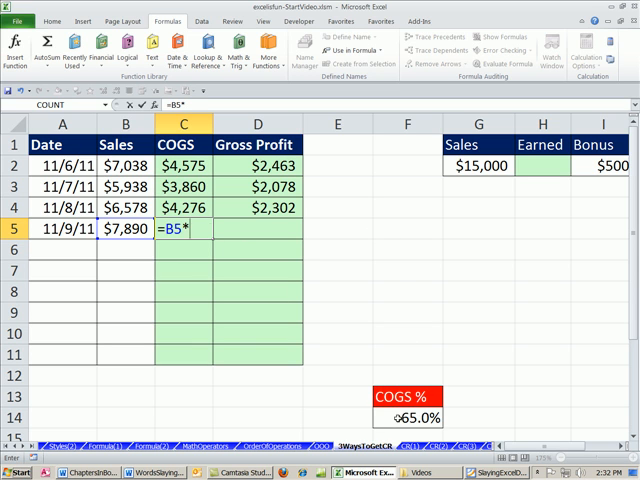
{"action": "left_click", "coordinate": [407, 418]}
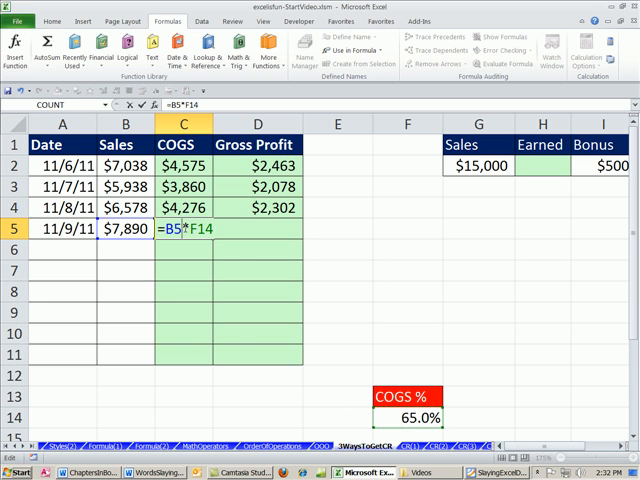
{"action": "mouse_move", "coordinate": [187, 260]}
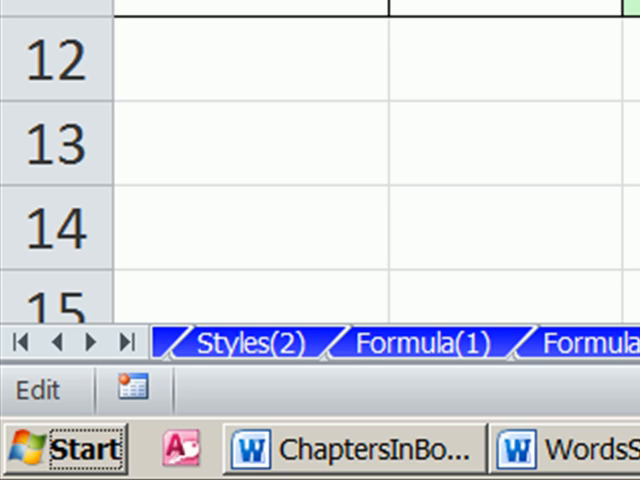
{"action": "mouse_move", "coordinate": [409, 168]}
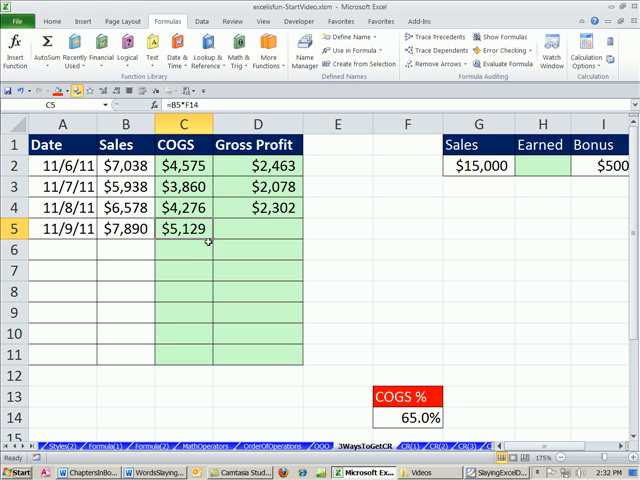
{"action": "double_click", "coordinate": [175, 229]}
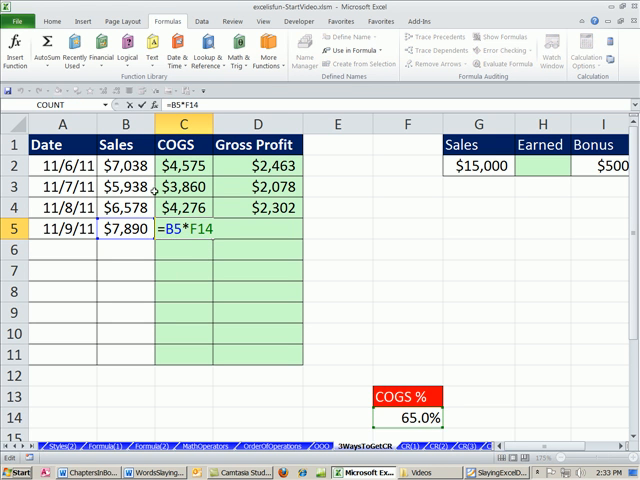
{"action": "mouse_move", "coordinate": [399, 208]}
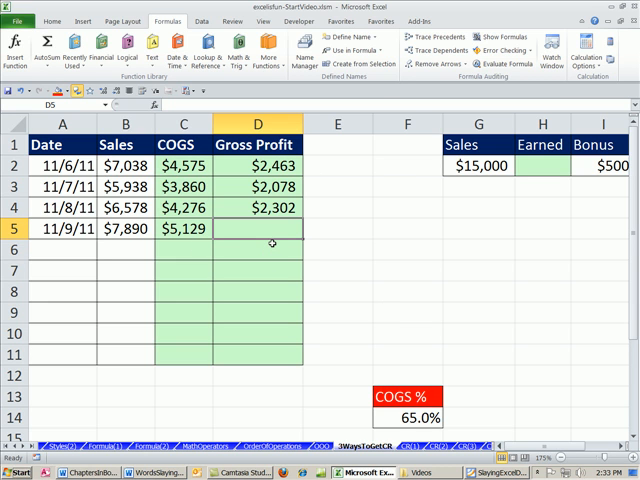
Step: Enter =B5-C5 in D5 for $2,762 gross profit and review its colour-coded references
{"action": "type", "text": "="}
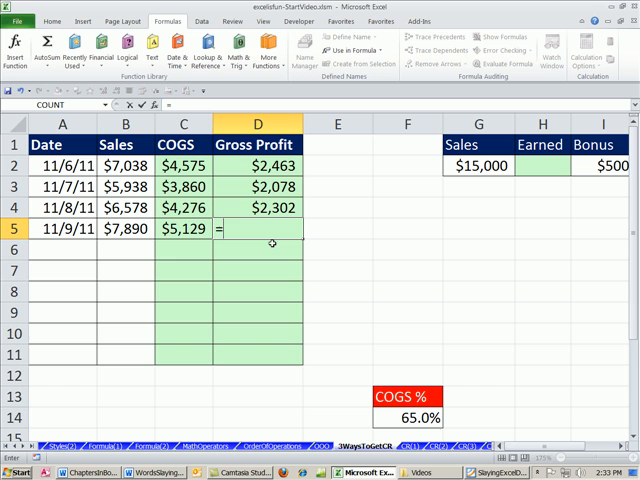
{"action": "type", "text": "b"}
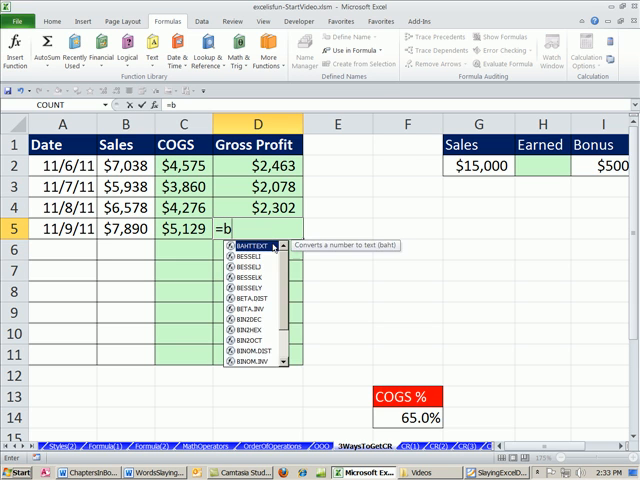
{"action": "type", "text": "5"}
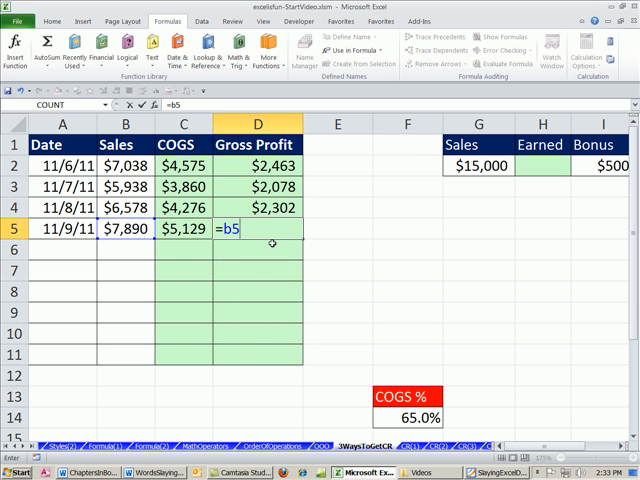
{"action": "type", "text": "-c"}
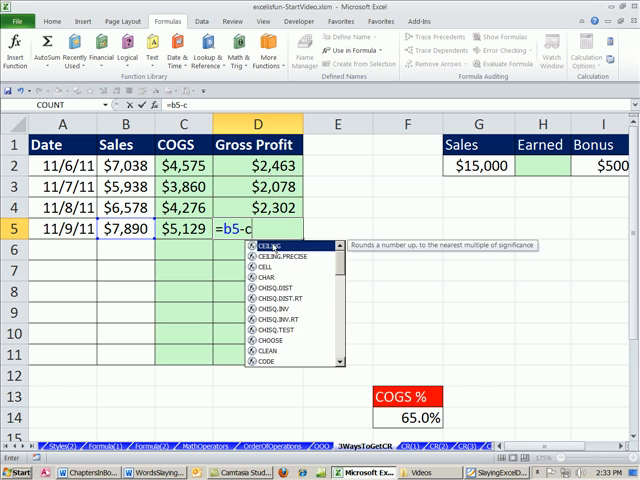
{"action": "type", "text": "5"}
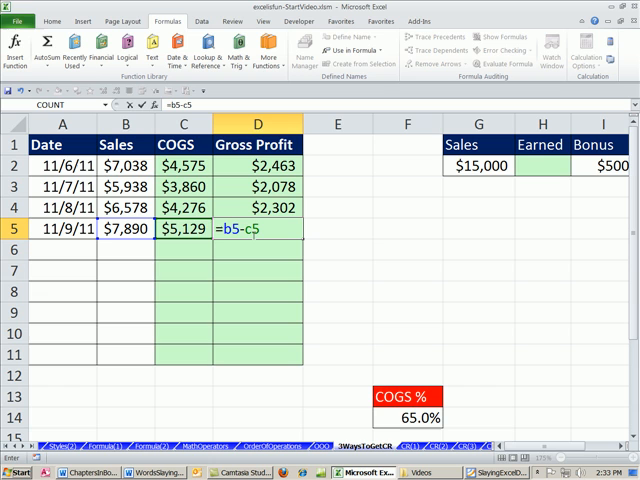
{"action": "mouse_move", "coordinate": [238, 255]}
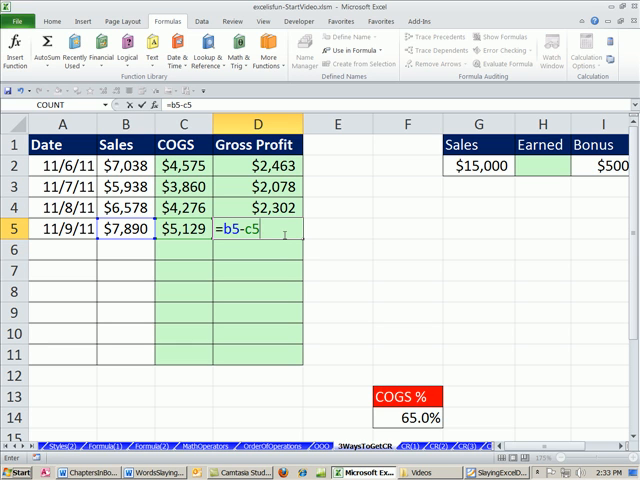
{"action": "key", "text": "Return"}
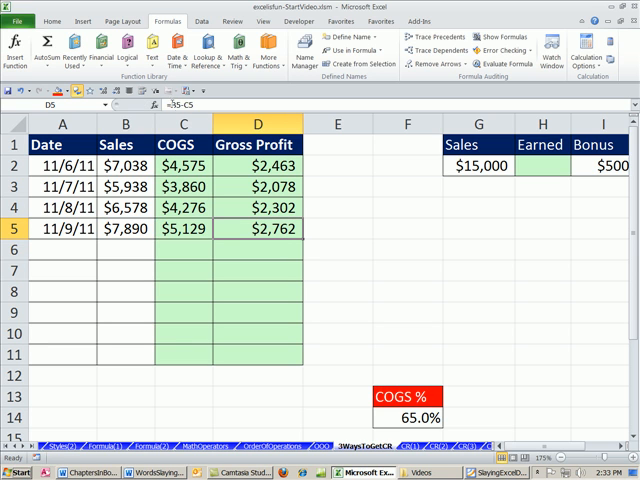
{"action": "double_click", "coordinate": [258, 229]}
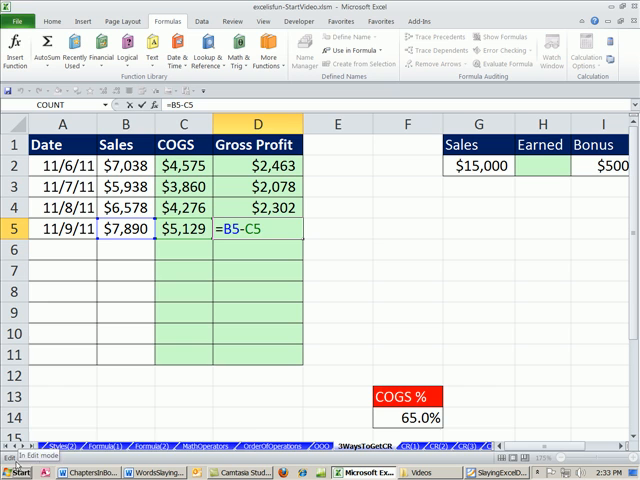
{"action": "mouse_move", "coordinate": [258, 332]}
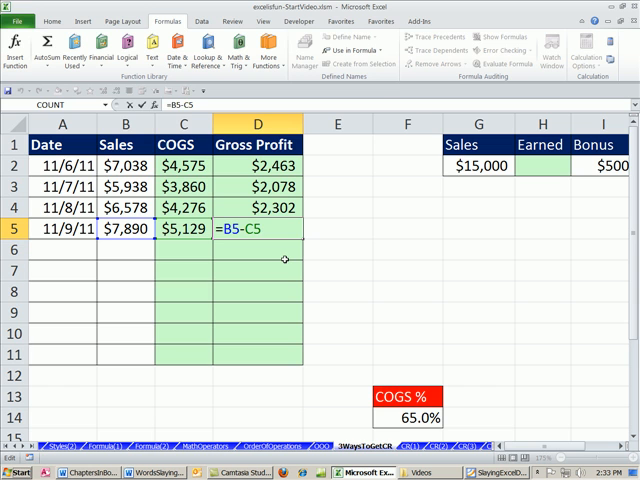
{"action": "key", "text": "Return"}
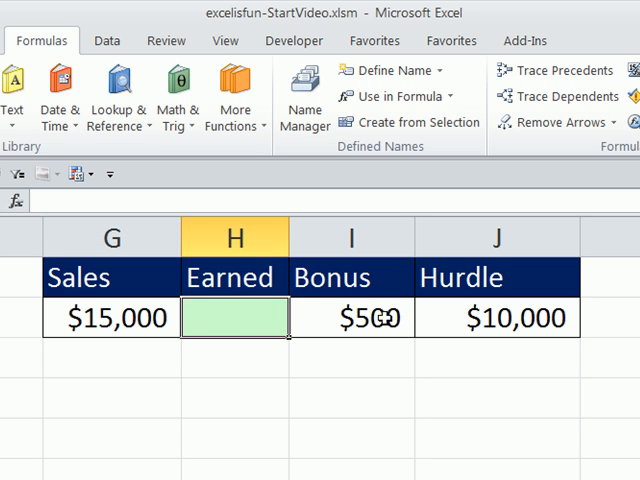
{"action": "mouse_move", "coordinate": [404, 397]}
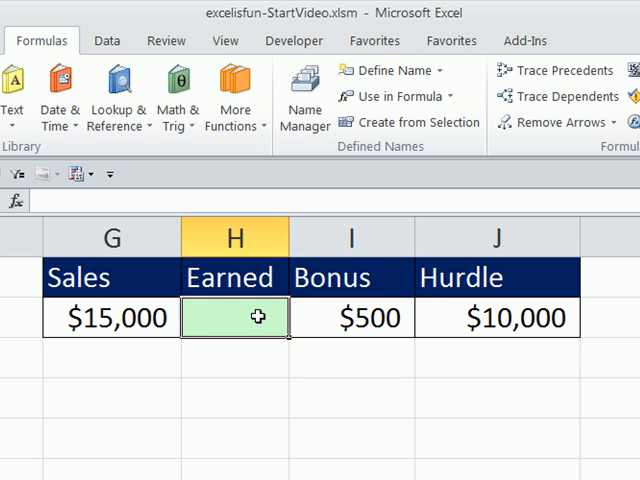
{"action": "mouse_move", "coordinate": [208, 322]}
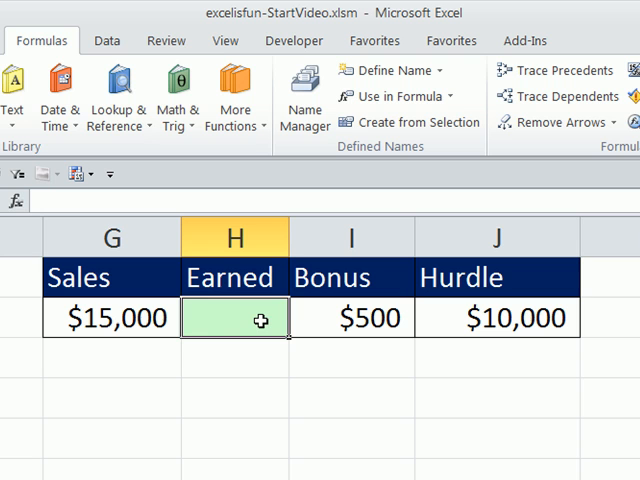
{"action": "mouse_move", "coordinate": [55, 317]}
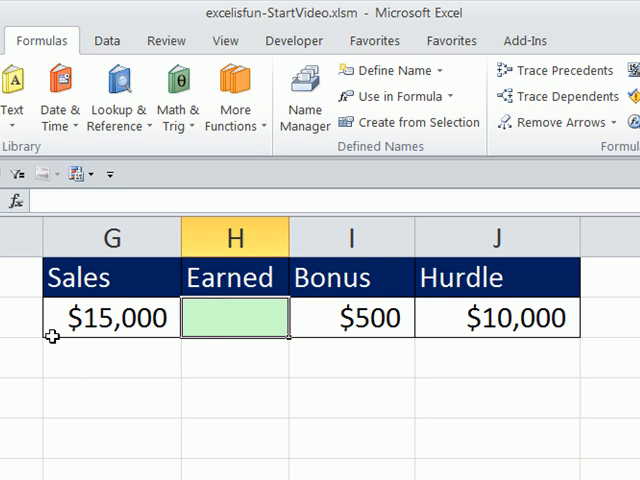
{"action": "mouse_move", "coordinate": [537, 330]}
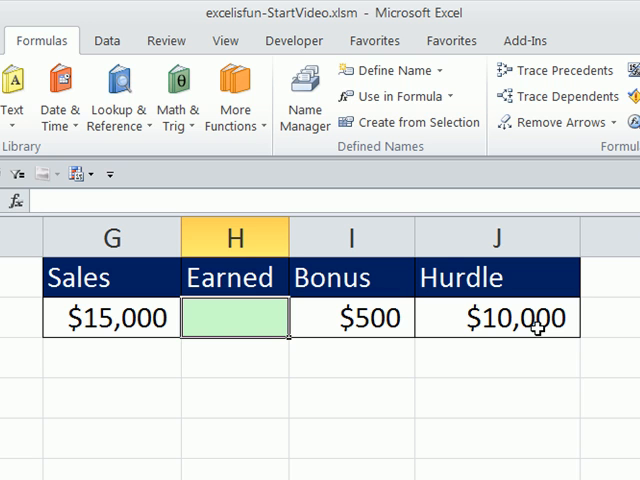
Step: Begin the H2 formula with =IF(G2>=J2, testing whether sales meet the hurdle
{"action": "type", "text": "="}
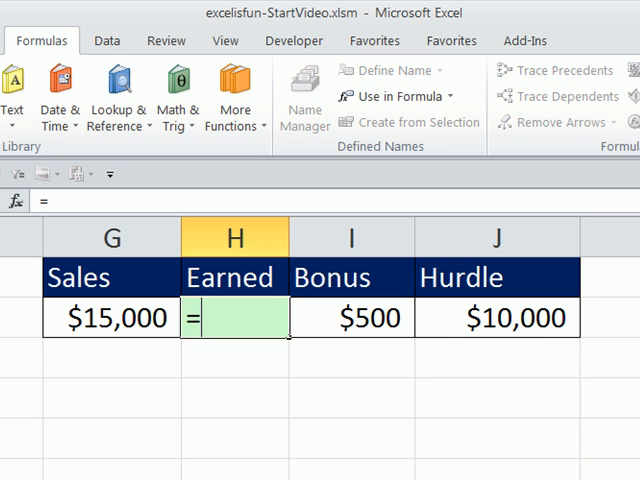
{"action": "type", "text": "IF(G2"}
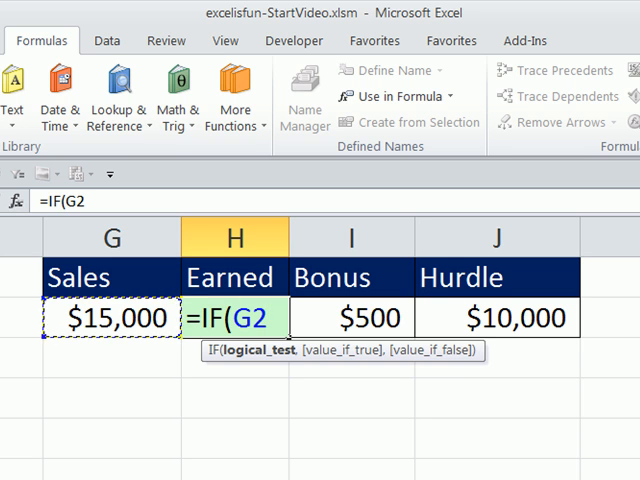
{"action": "type", "text": ">="}
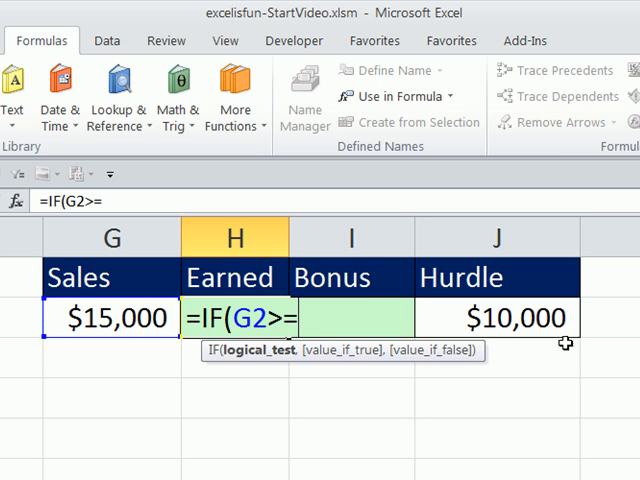
{"action": "mouse_move", "coordinate": [533, 305]}
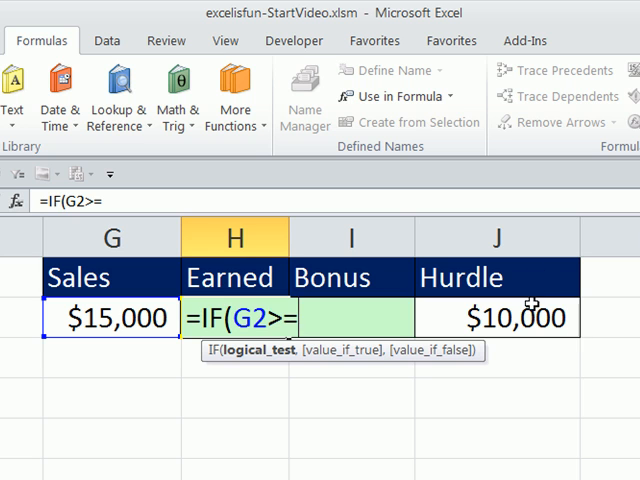
{"action": "mouse_move", "coordinate": [528, 320]}
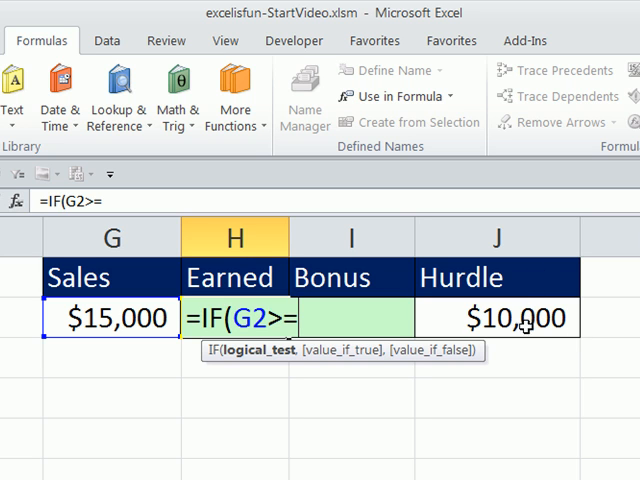
{"action": "mouse_move", "coordinate": [524, 389]}
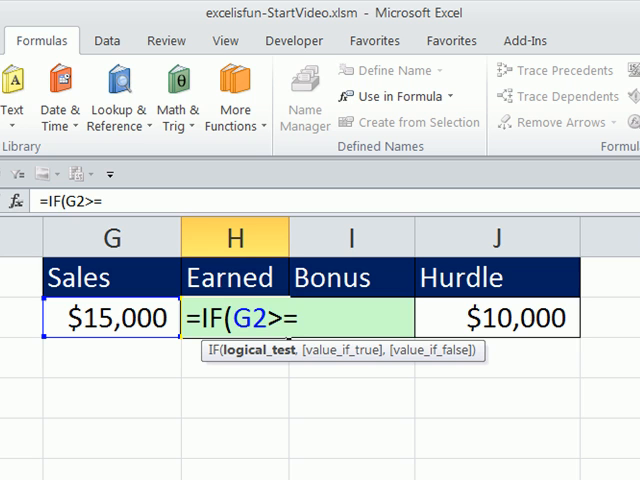
{"action": "type", "text": "I2"}
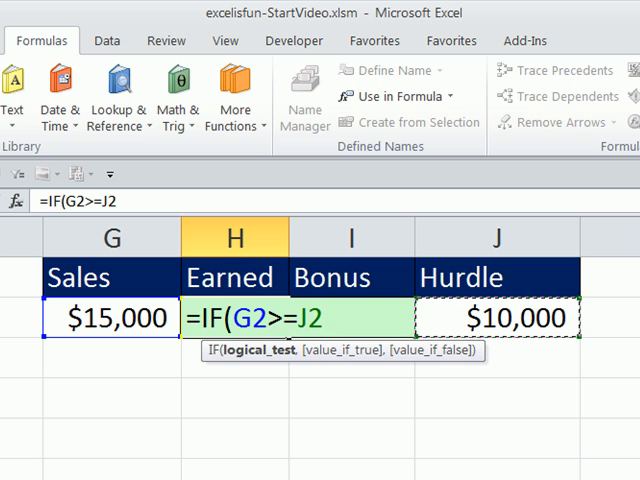
{"action": "type", "text": ","}
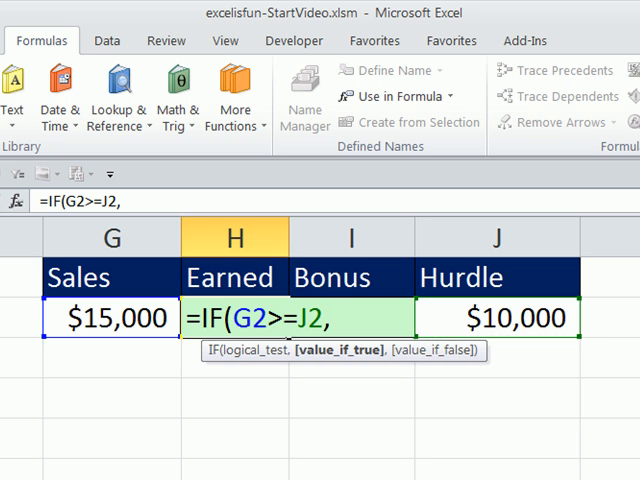
{"action": "mouse_move", "coordinate": [323, 397]}
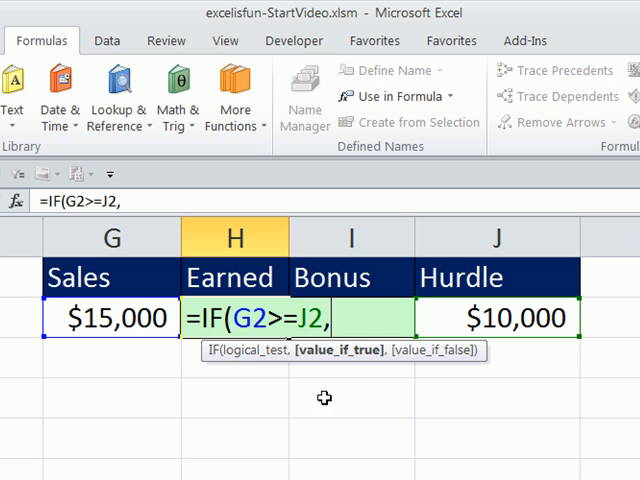
{"action": "mouse_move", "coordinate": [218, 277]}
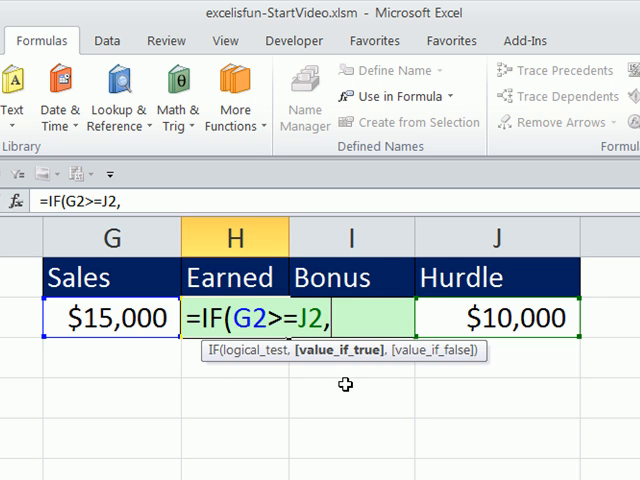
{"action": "mouse_move", "coordinate": [360, 365]}
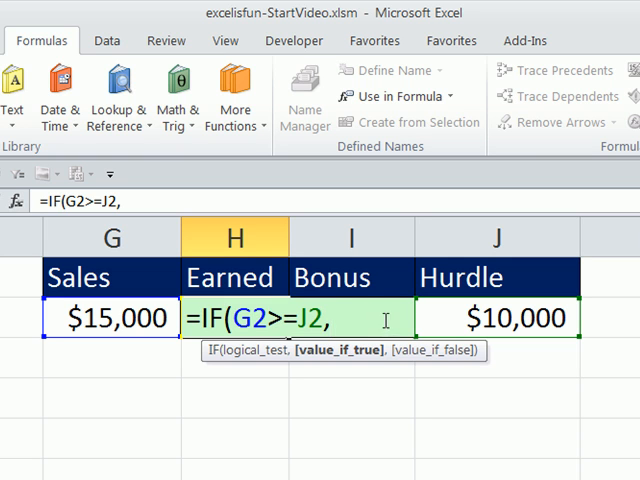
{"action": "mouse_move", "coordinate": [294, 456]}
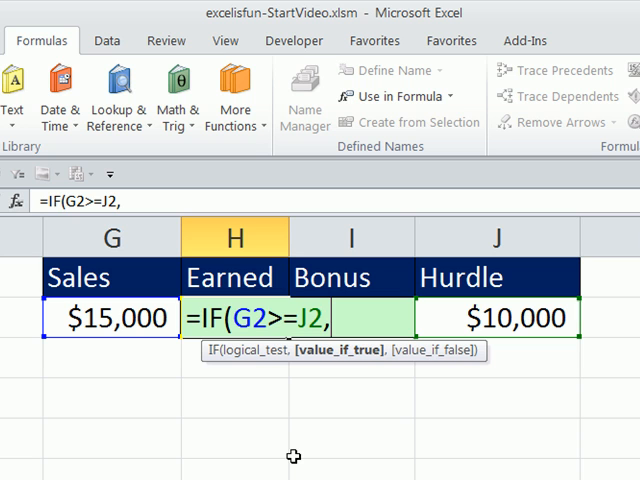
Step: Finish H2 as =IF(G2>=J2,I2,0), returning the I2 bonus or 0
{"action": "type", "text": "i2"}
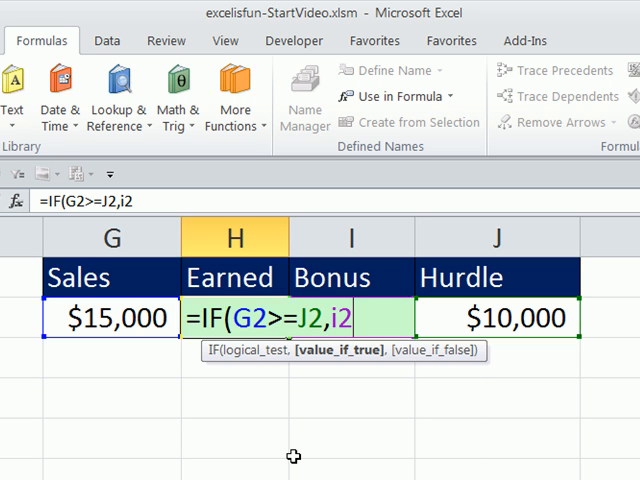
{"action": "key", "text": "Backspace"}
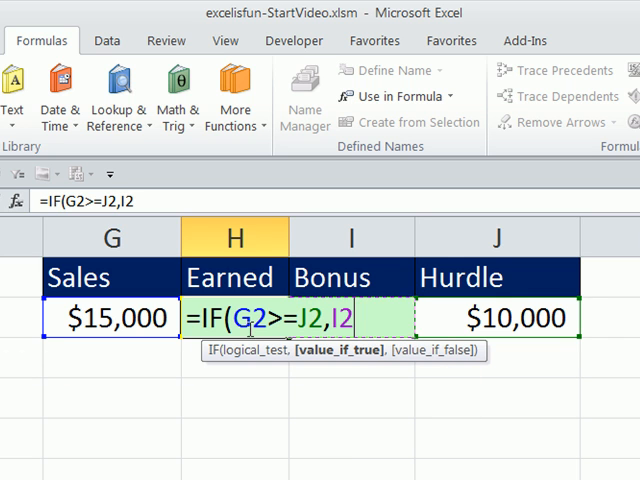
{"action": "mouse_move", "coordinate": [248, 351]}
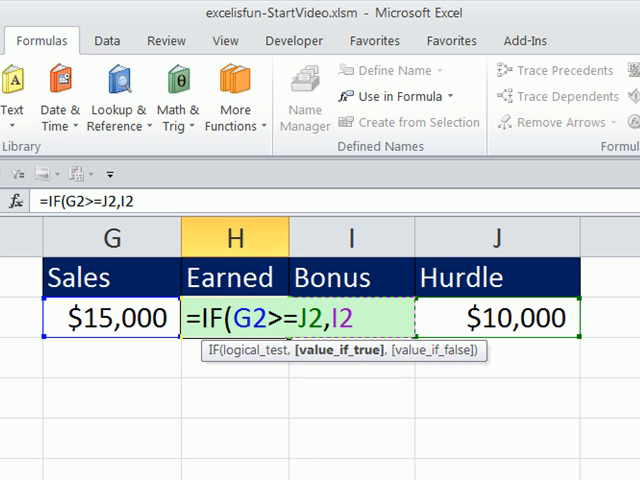
{"action": "type", "text": ","}
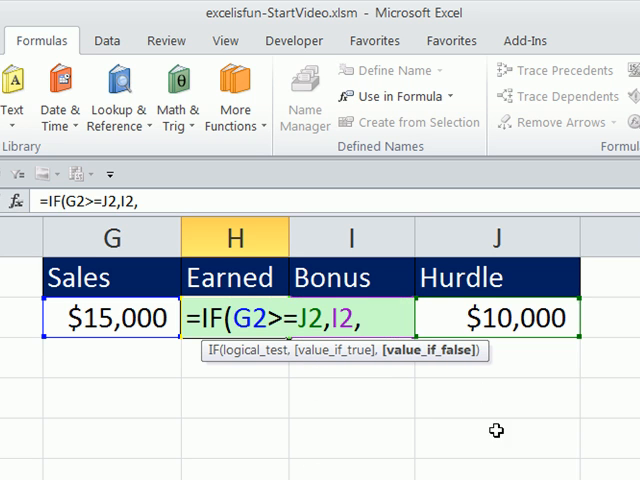
{"action": "type", "text": "0)"}
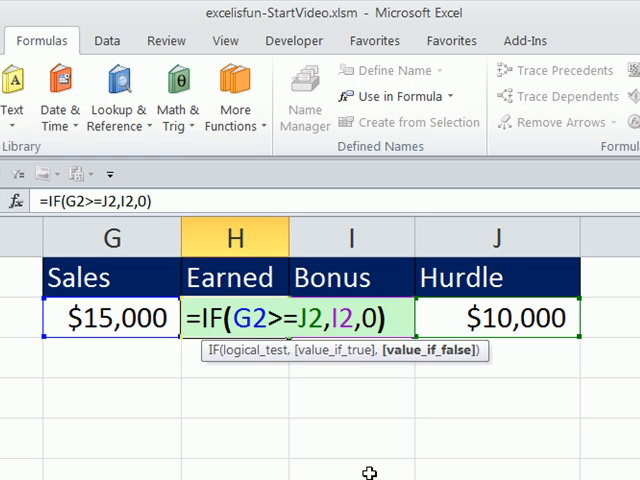
{"action": "key", "text": "Return"}
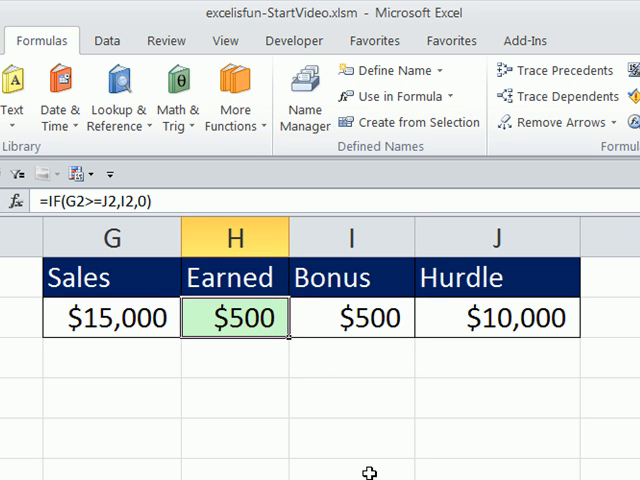
Step: Change Sales in G2 to 9,000 and inspect the resulting $0 Earned formula in H2
{"action": "left_click", "coordinate": [111, 318]}
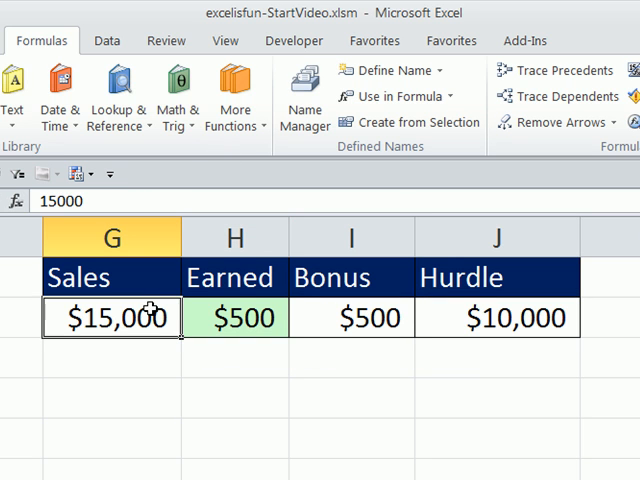
{"action": "type", "text": "9000"}
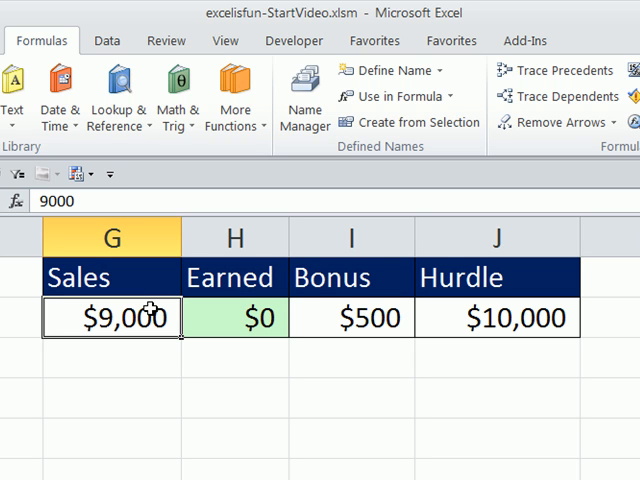
{"action": "left_click", "coordinate": [234, 317]}
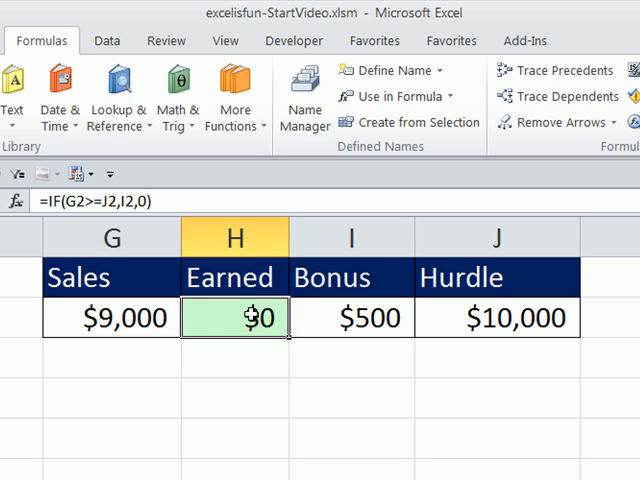
{"action": "double_click", "coordinate": [232, 318]}
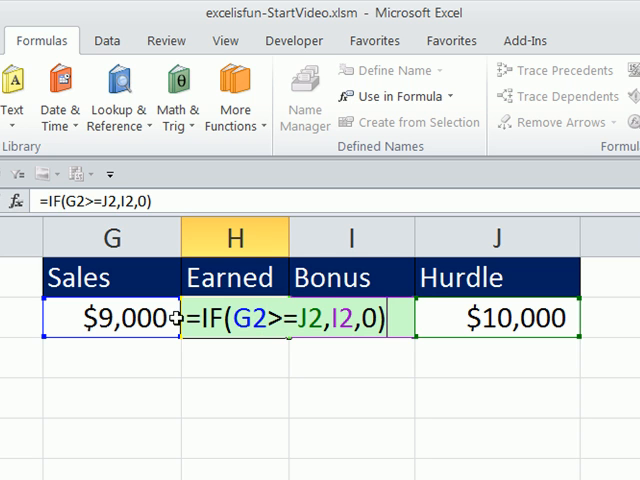
Step: Undo back to the original sales, then set G2 to 10,000, still earning $500
{"action": "key", "text": "Return"}
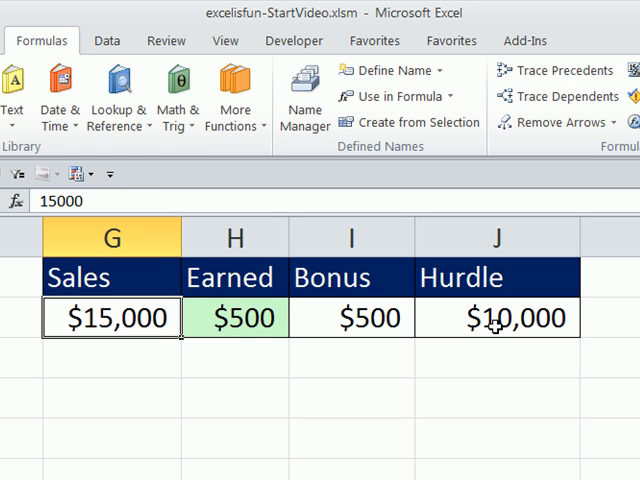
{"action": "type", "text": "10"}
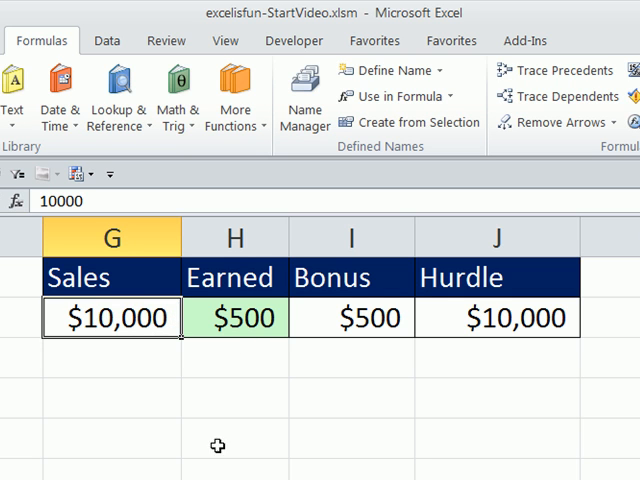
{"action": "type", "text": "=IF(G2>=J2,I2,0)"}
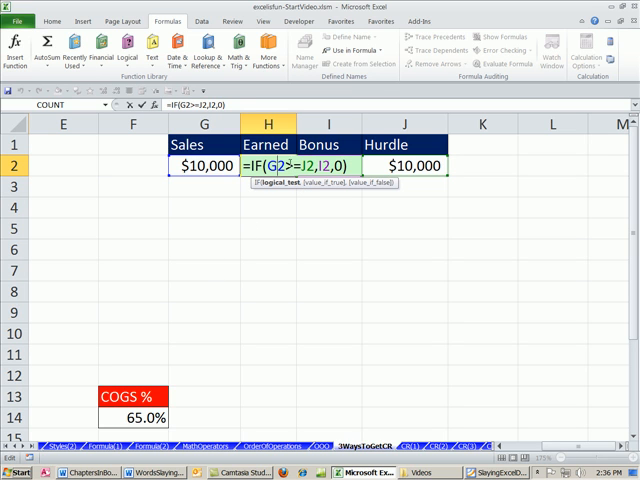
{"action": "mouse_move", "coordinate": [343, 232]}
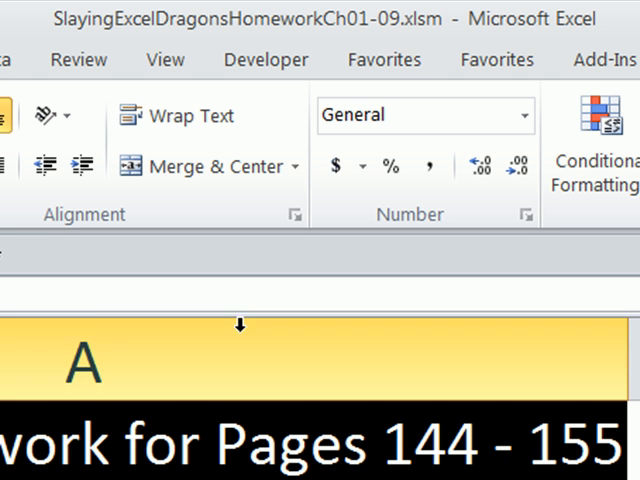
Step: Browse the homework workbook's HW(32) and HW(33an) sheets, ending on HW(33)
{"action": "scroll", "scroll_direction": "down", "scroll_amount": 3}
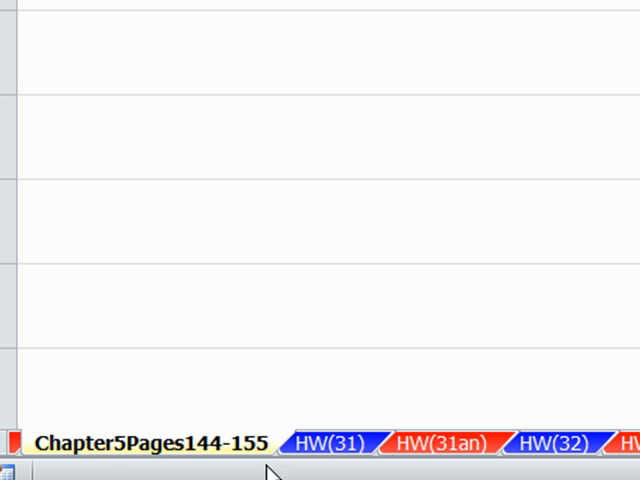
{"action": "mouse_move", "coordinate": [270, 470]}
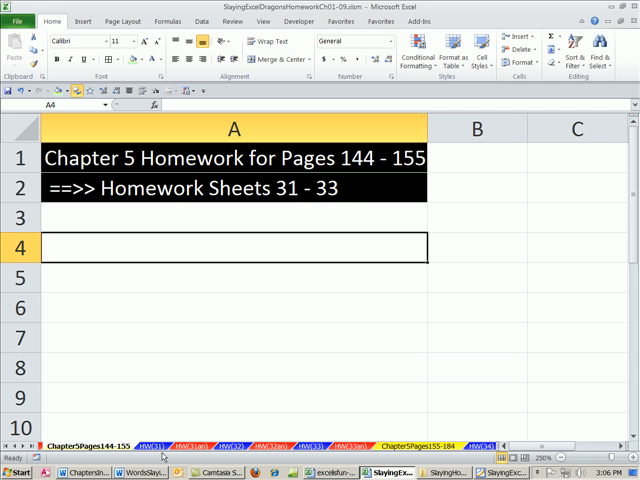
{"action": "left_click", "coordinate": [197, 446]}
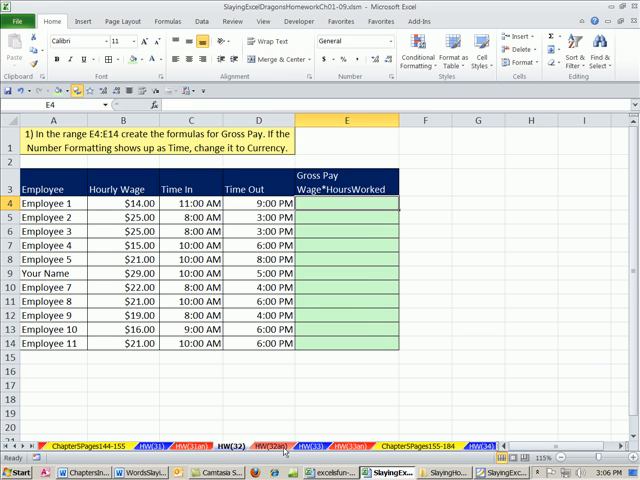
{"action": "left_click", "coordinate": [326, 435]}
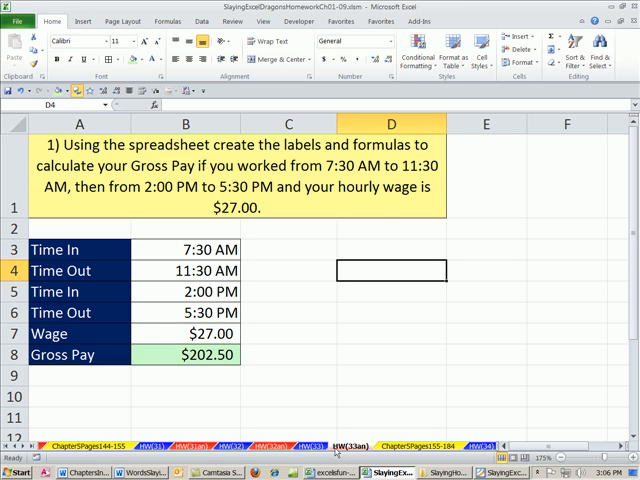
{"action": "left_click", "coordinate": [323, 439]}
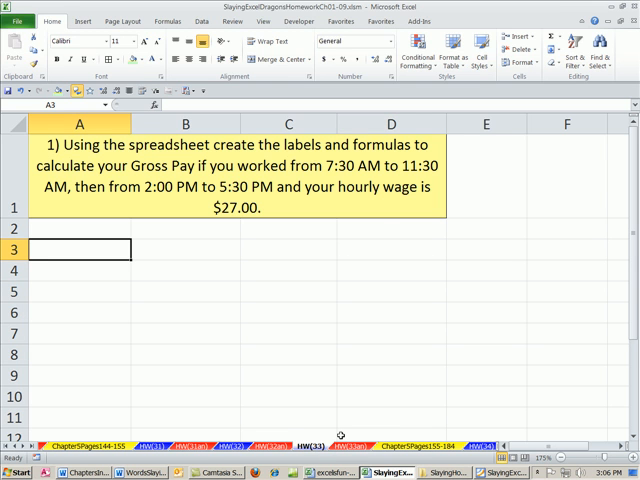